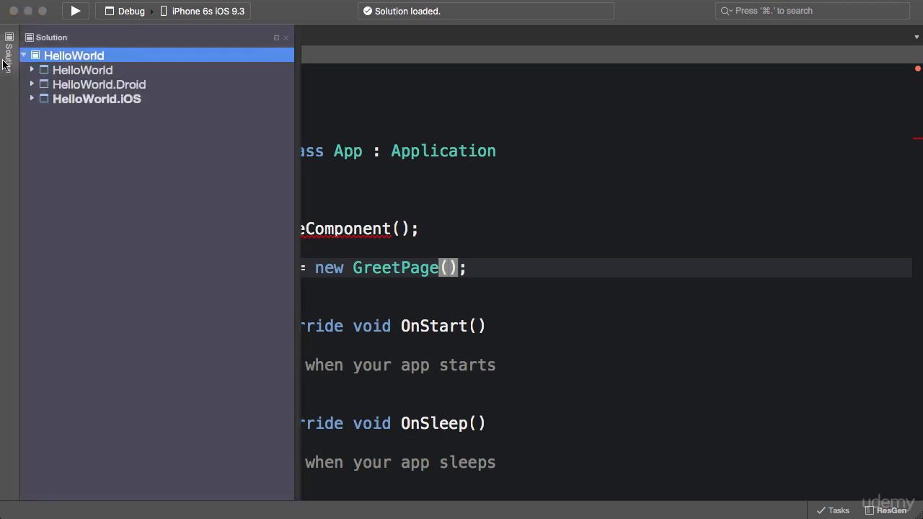
# - Add a Forms ContentPage Xaml file named StackPage to the HelloWorld project
pyautogui.click(82, 70)
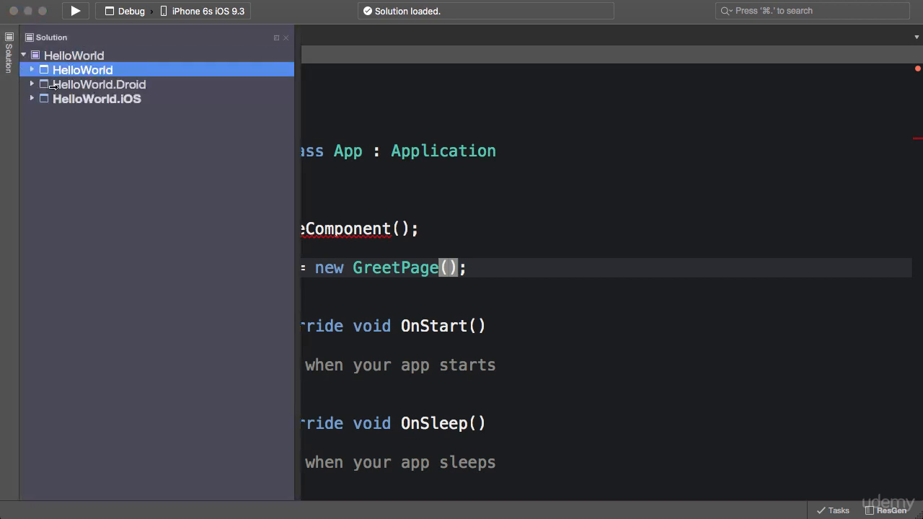
pyautogui.click(31, 70)
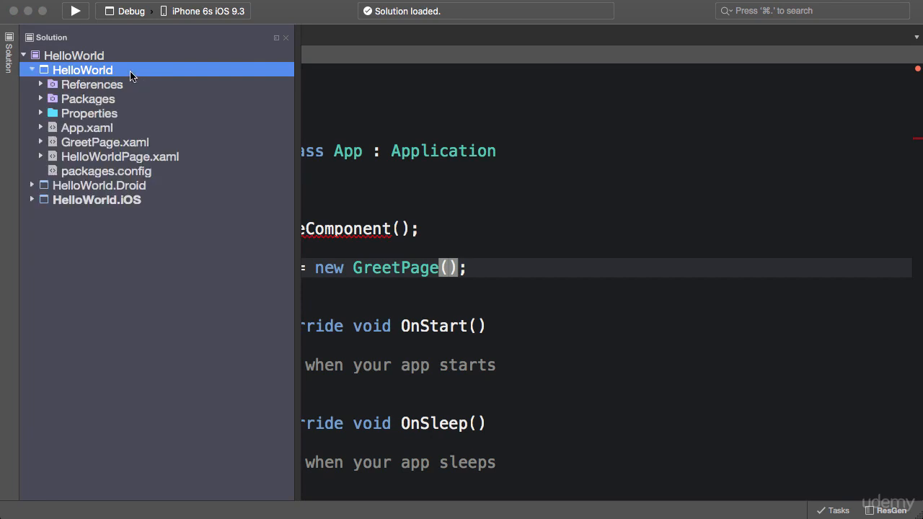
pyautogui.rightClick(83, 70)
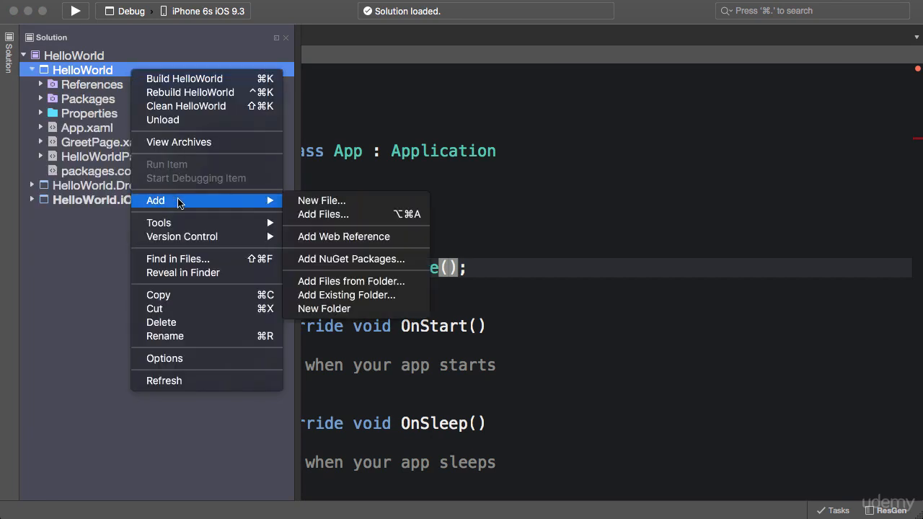
pyautogui.click(321, 201)
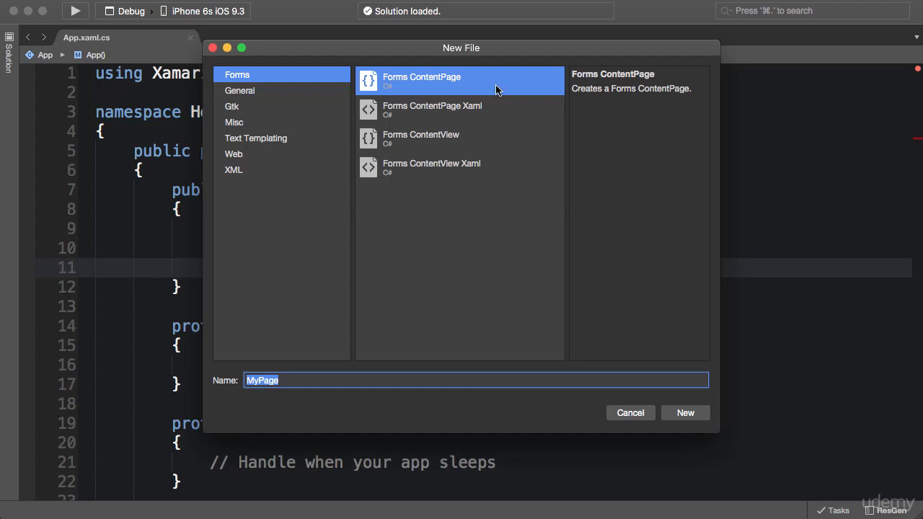
pyautogui.click(432, 110)
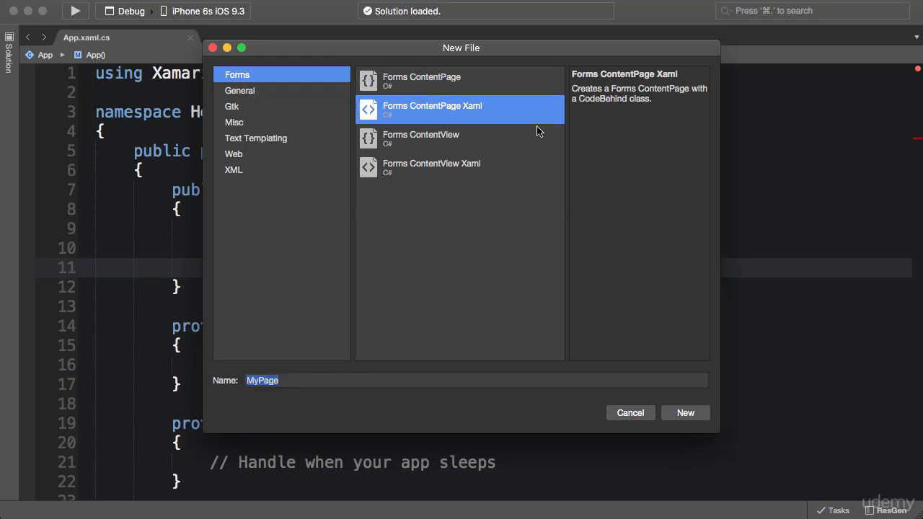
pyautogui.click(475, 380)
pyautogui.write('St')
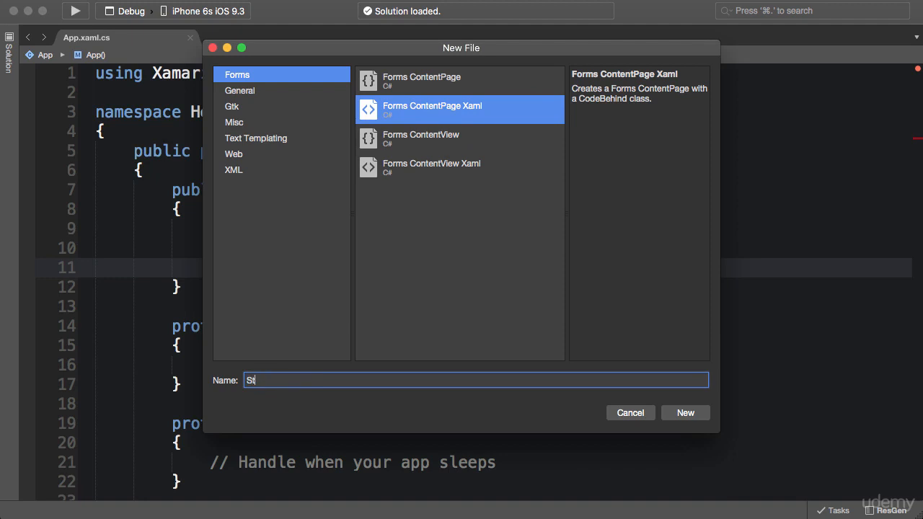
pyautogui.click(685, 413)
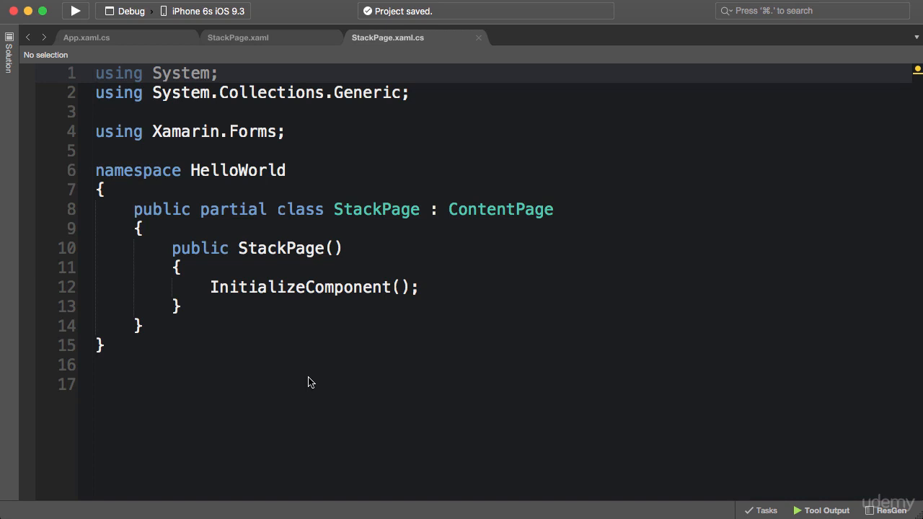
# - In App.xaml.cs, replace GreetPage with StackPage as the app's main page
pyautogui.click(86, 38)
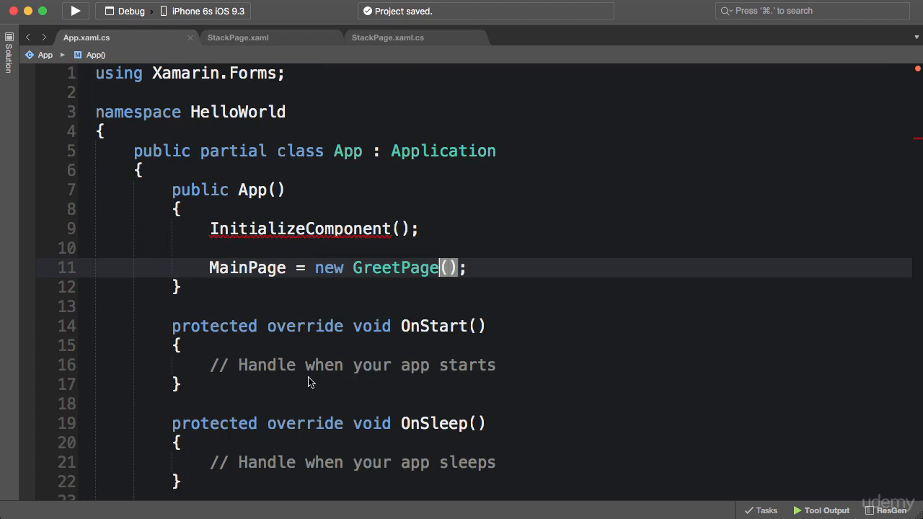
pyautogui.doubleClick(395, 268)
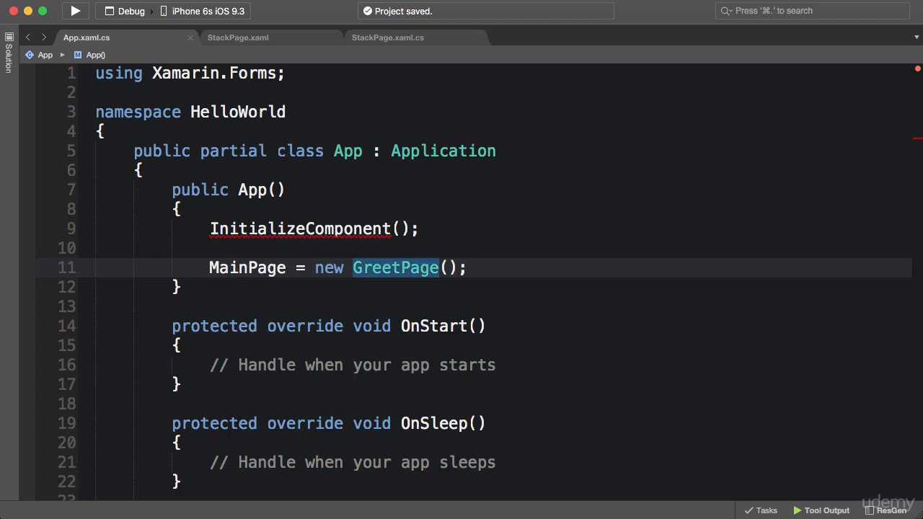
pyautogui.write('StackPage')
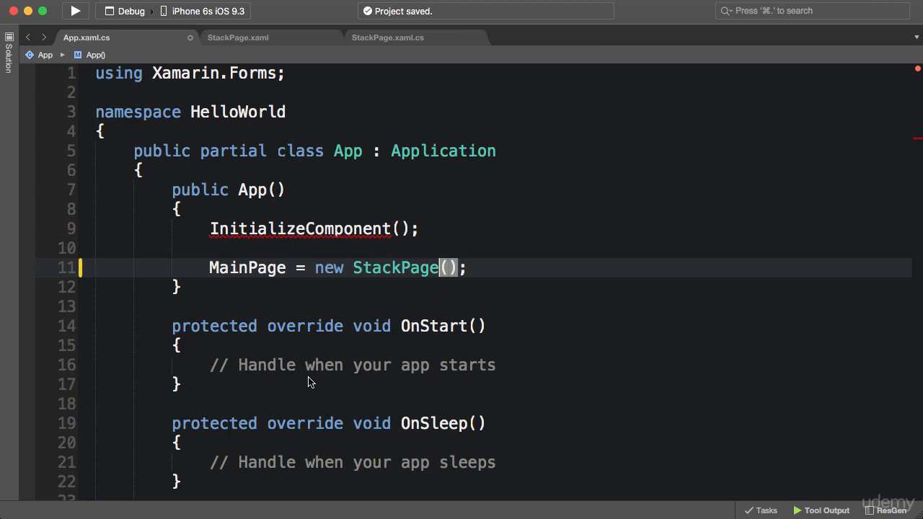
pyautogui.click(238, 38)
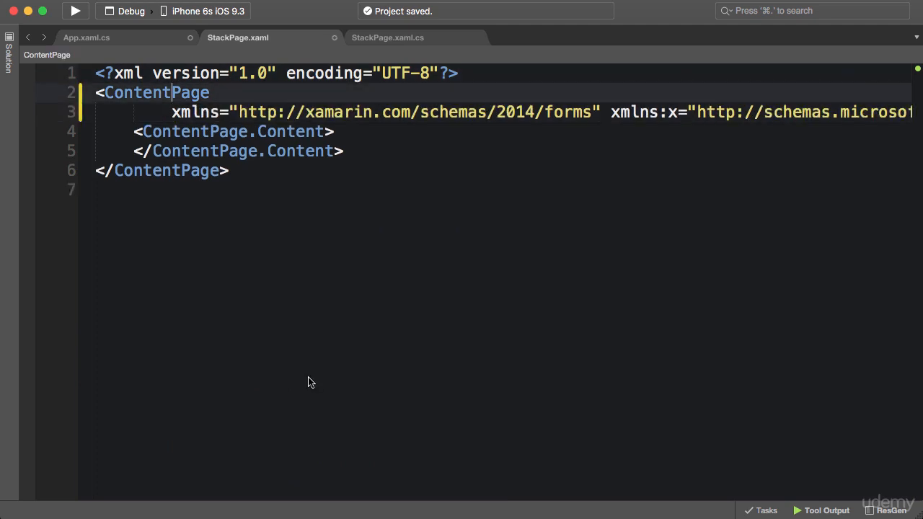
# - Add Padding="0, 20, 0, 0" to ContentPage and delete the empty ContentPage.Content tags
pyautogui.write('Padding="')
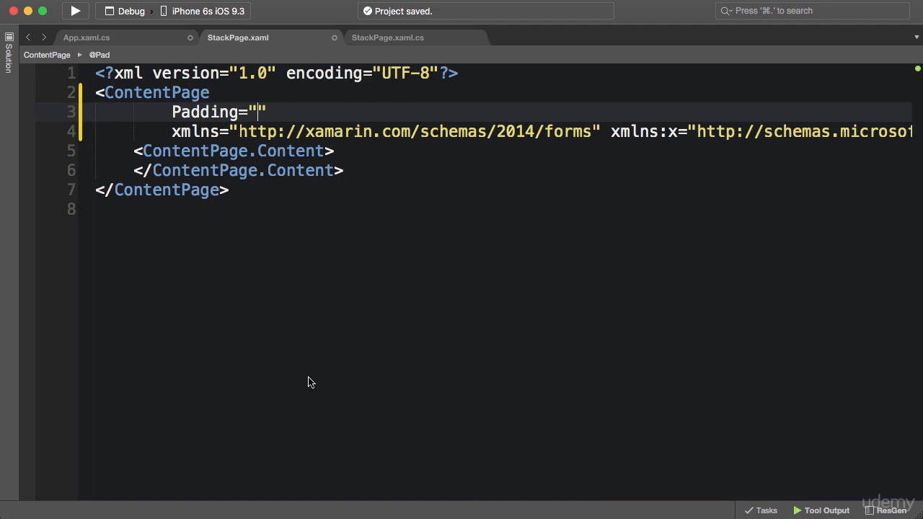
pyautogui.write('0, 20, 0,')
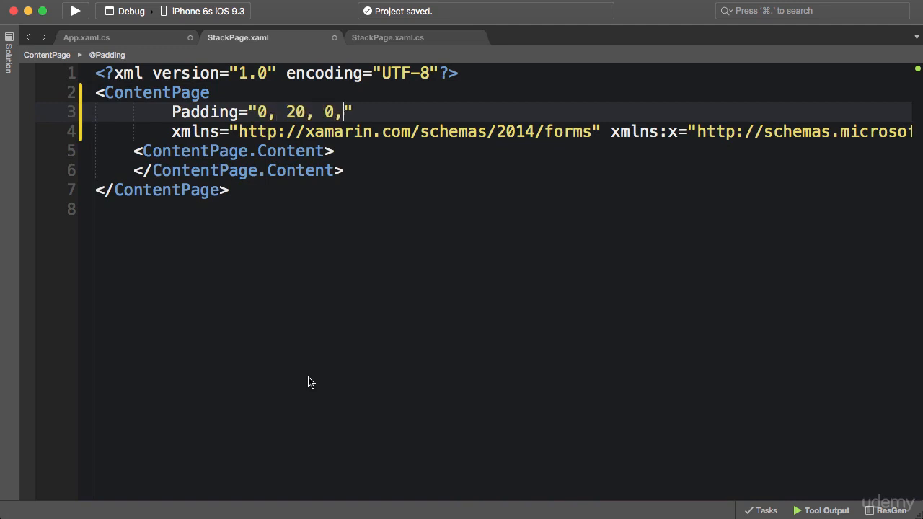
pyautogui.write('0')
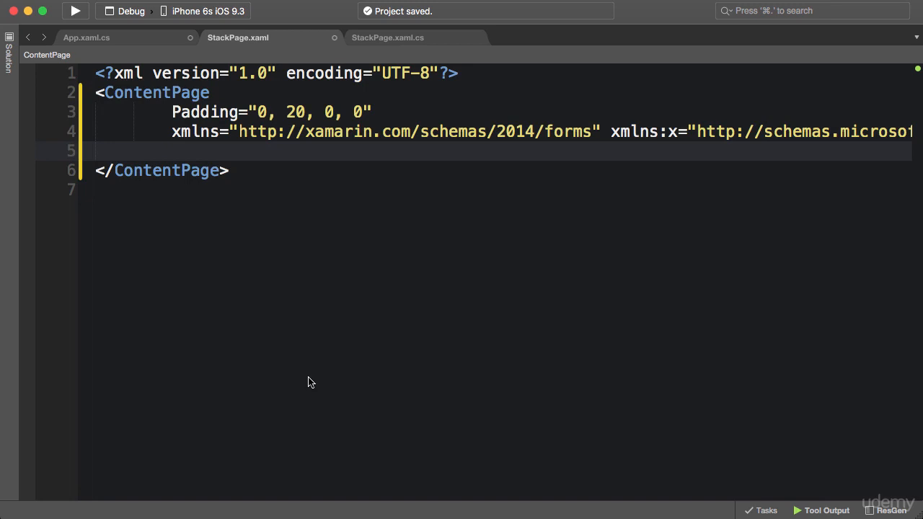
# - Add Label elements reading Label 1, Label 2 and Label 3, then run the app
pyautogui.write('<Label')
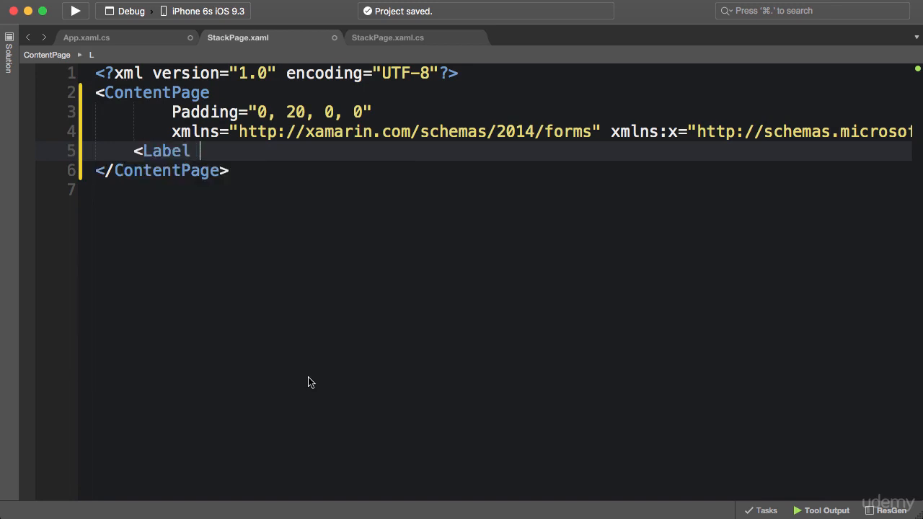
pyautogui.write('Text="Label"')
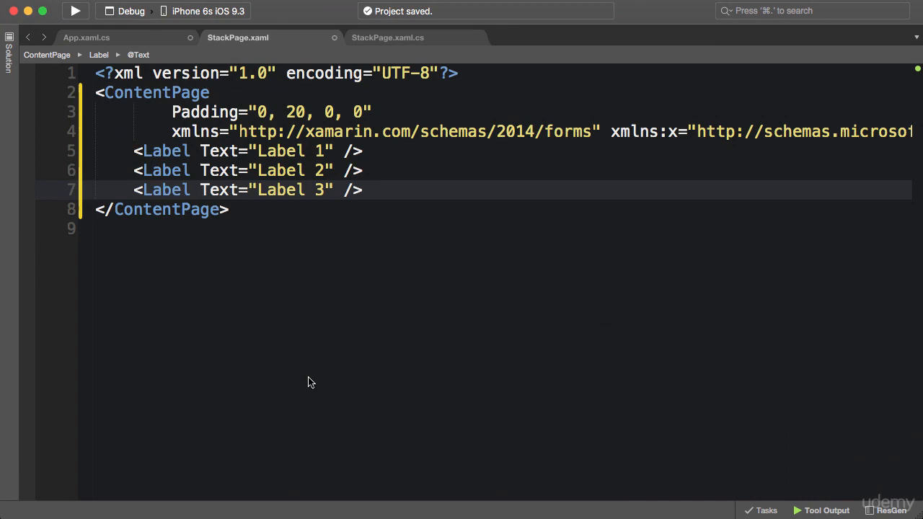
pyautogui.click(75, 11)
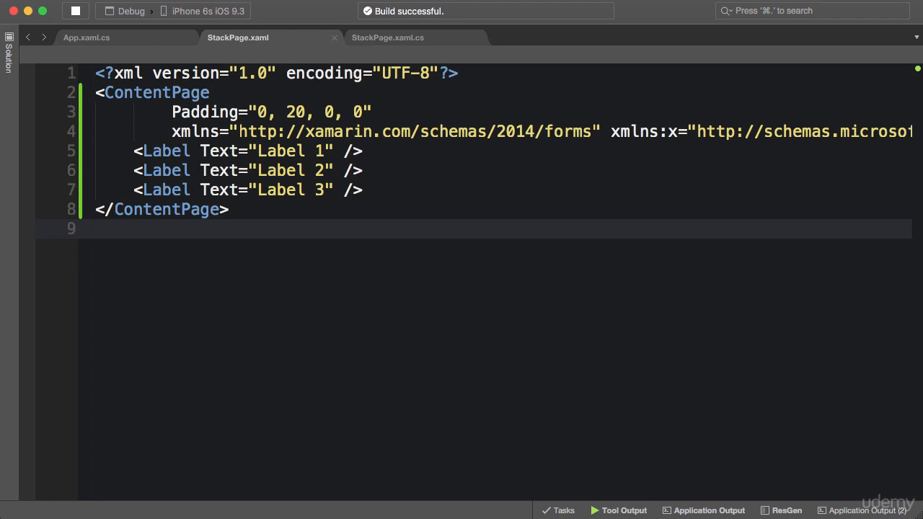
# - Enclose Label 1 through Label 3 between <StackLayout> and </StackLayout> tags
pyautogui.click(97, 229)
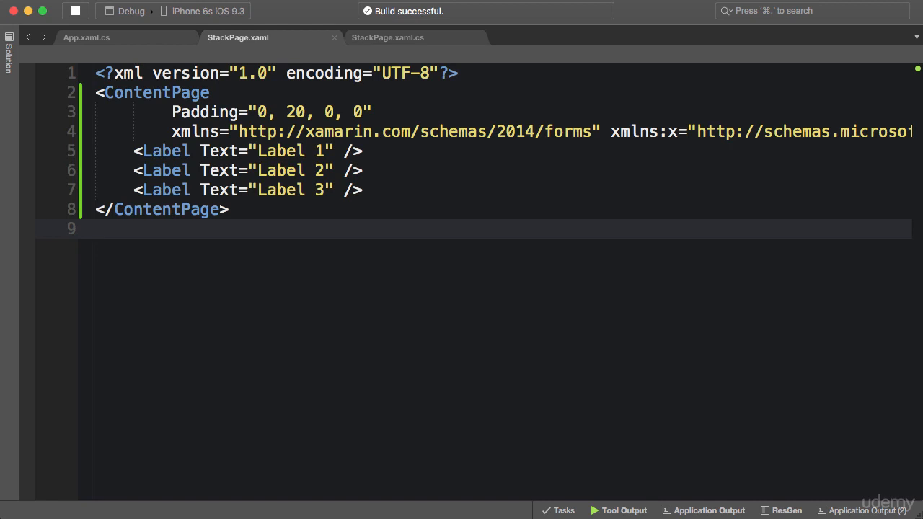
pyautogui.click(216, 170)
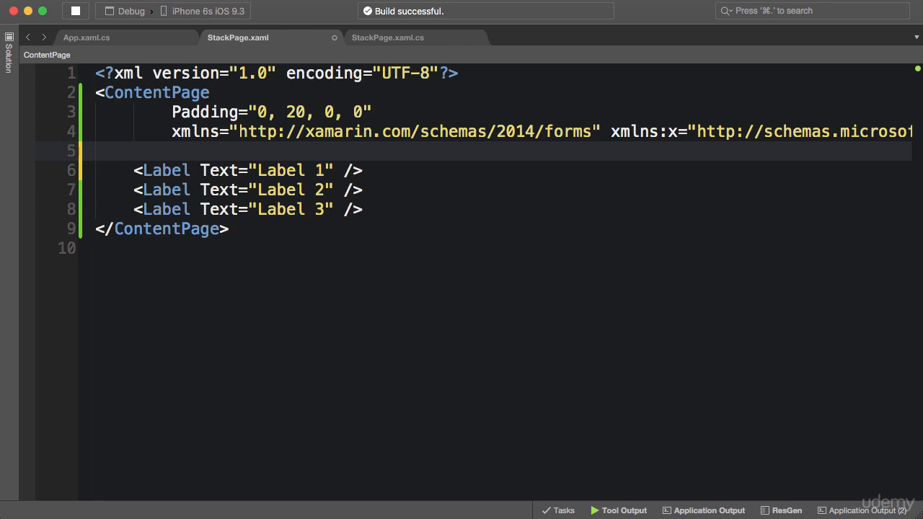
pyautogui.write('<StackLayout>')
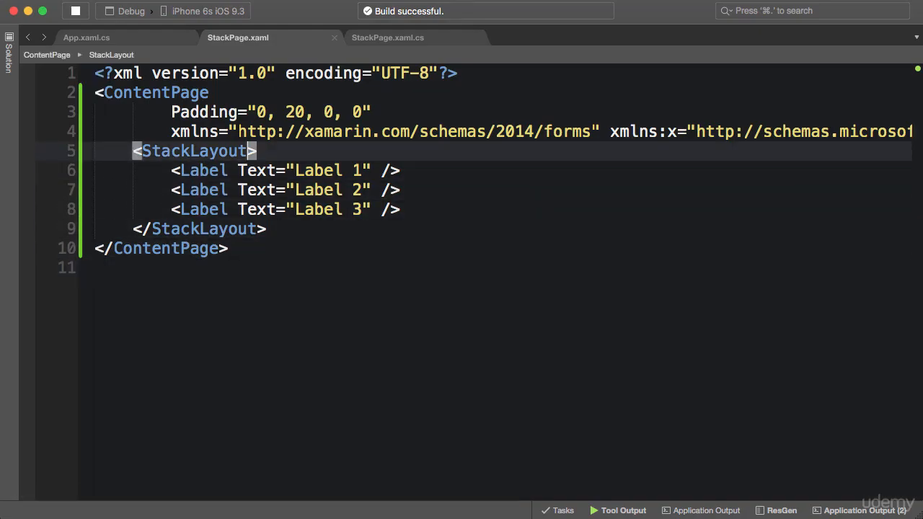
# - Add BackgroundColor="Yellow" to the StackLayout and begin an empty VerticalOptions attribute
pyautogui.write('BackgroundColor="Yellow')
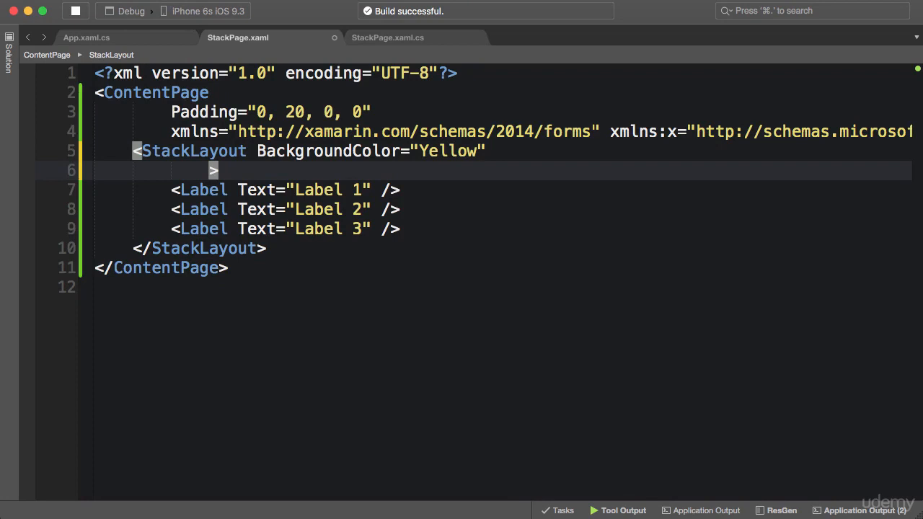
pyautogui.write('VerticalOptions=""')
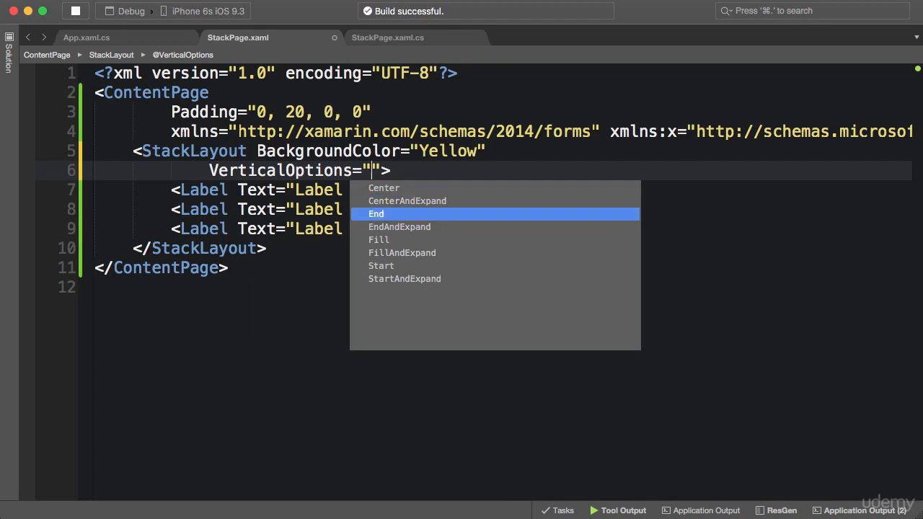
# - Choose Center for the StackLayout's VerticalOptions and begin a HorizontalOptions attribute
pyautogui.press('Down')
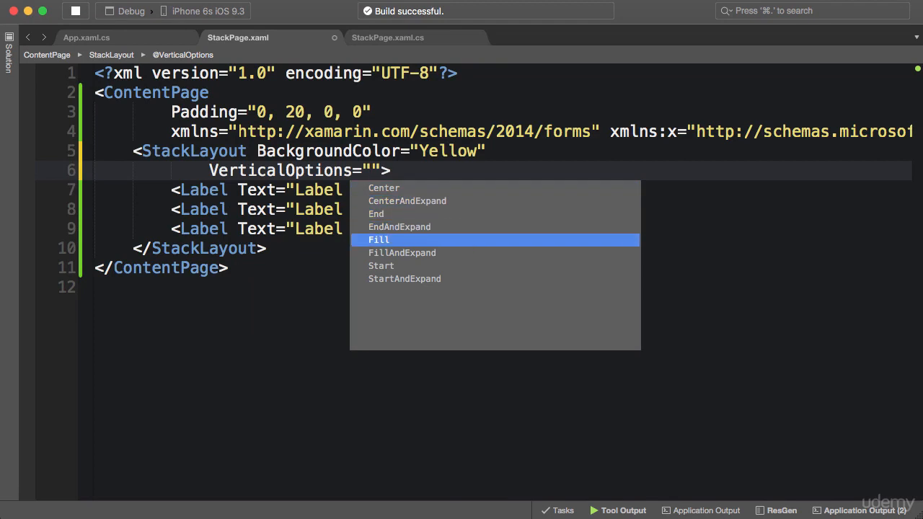
pyautogui.click(384, 188)
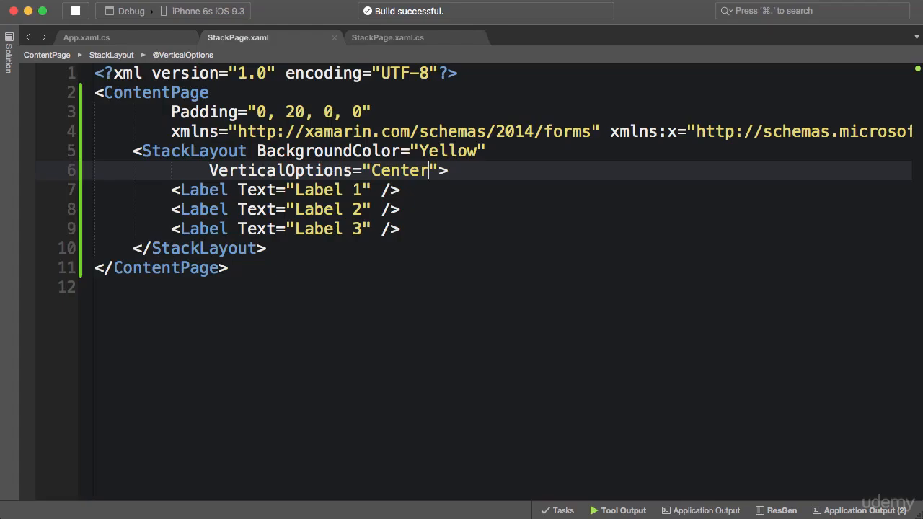
pyautogui.write('HorizontalOptions="">')
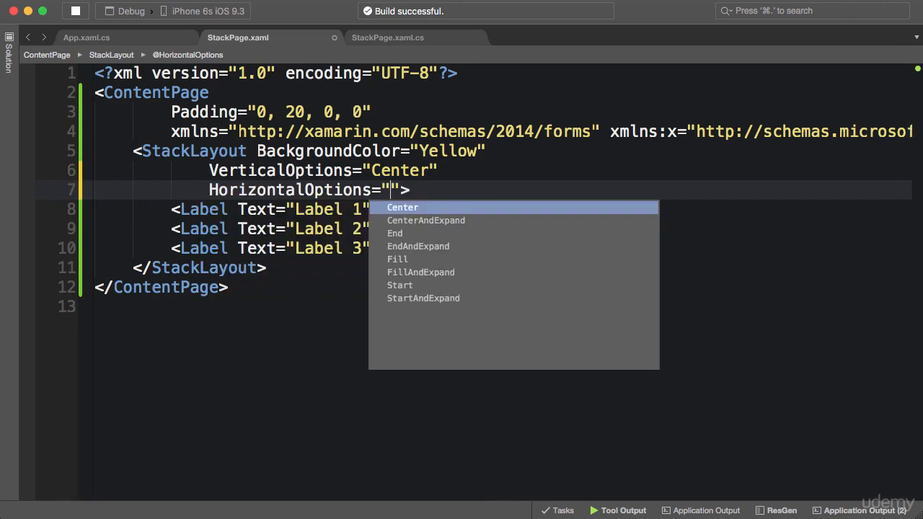
pyautogui.write('Center')
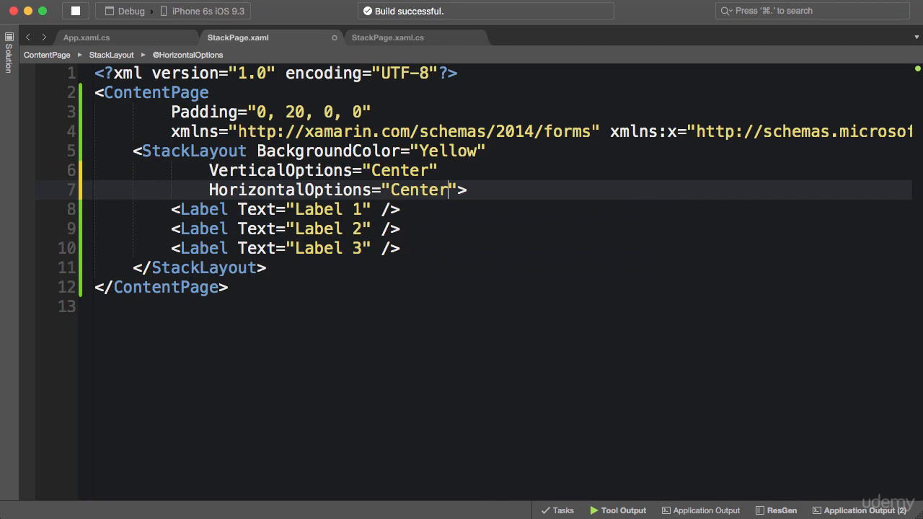
pyautogui.write('Start')
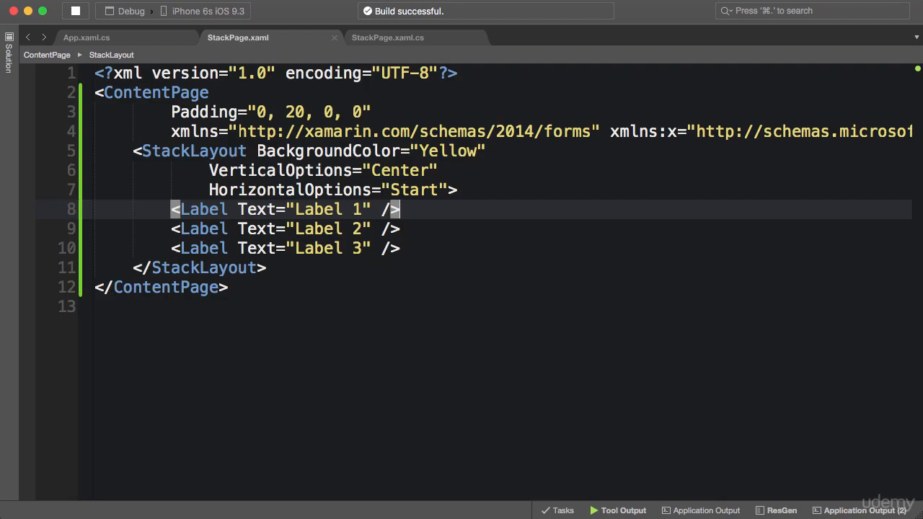
pyautogui.write('Cente')
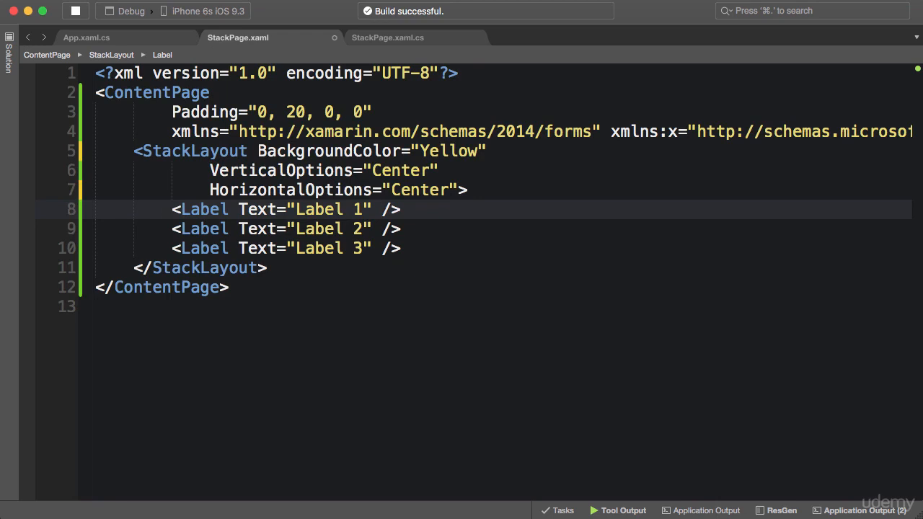
# - Add BackgroundColor="Silver" to all three labels and open a new StackLayout attribute line
pyautogui.write('BackgroundColor=""')
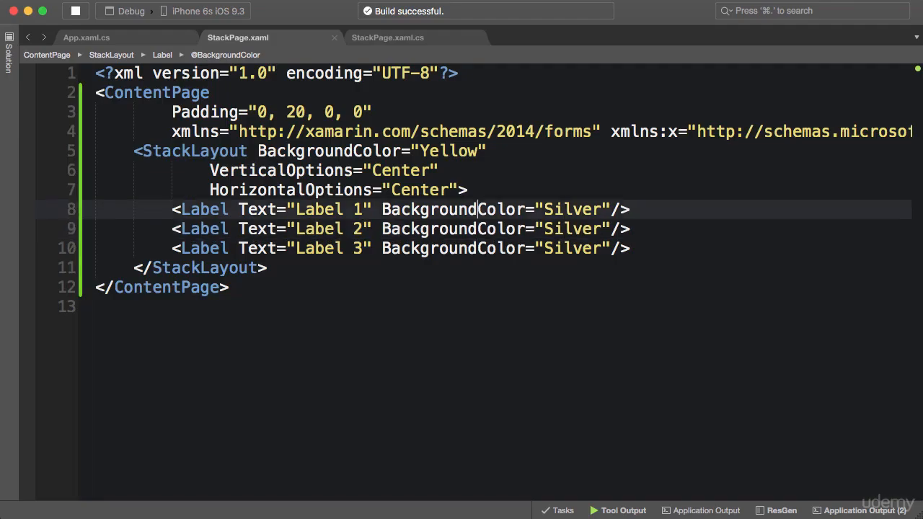
pyautogui.press('enter')
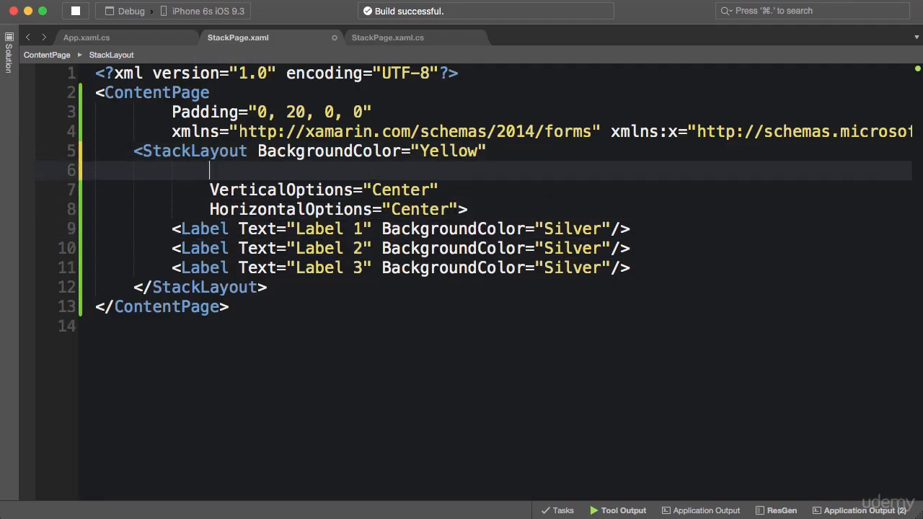
# - Add Spacing="20" to the StackLayout and open another blank attribute line
pyautogui.write('Spacing=""')
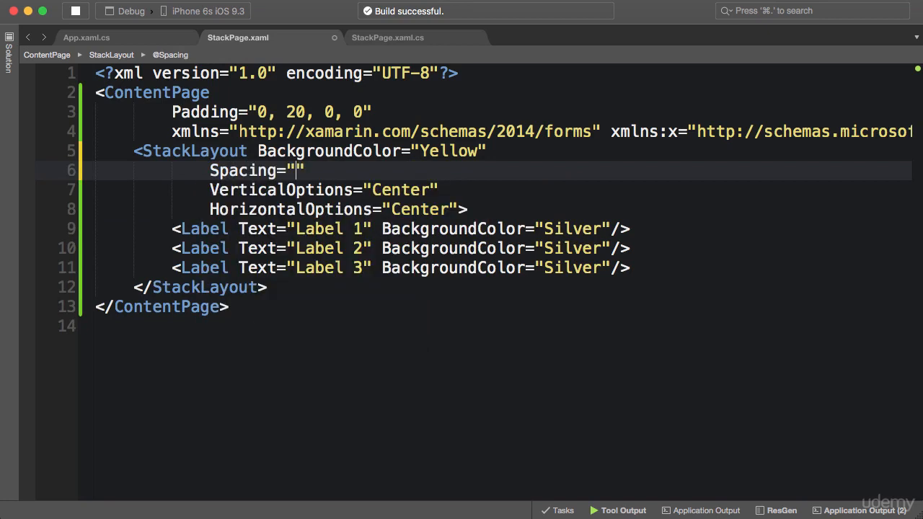
pyautogui.write('0')
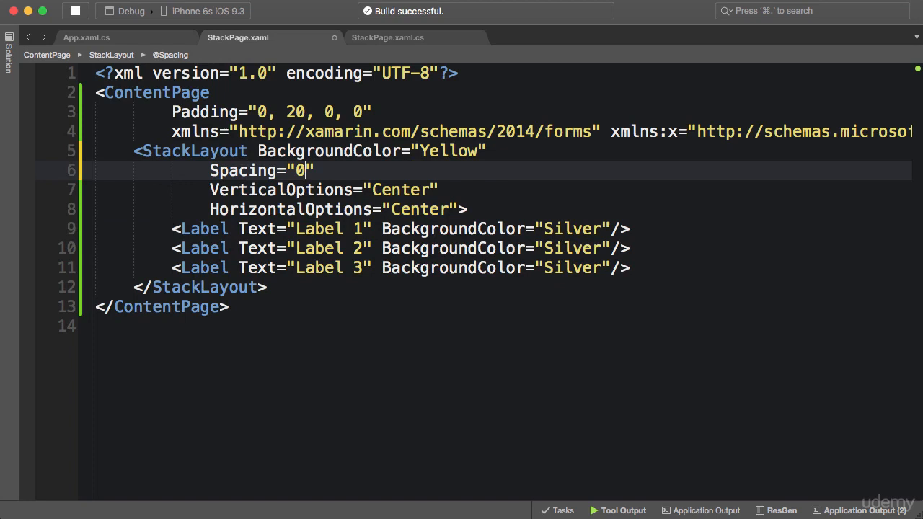
pyautogui.write('2')
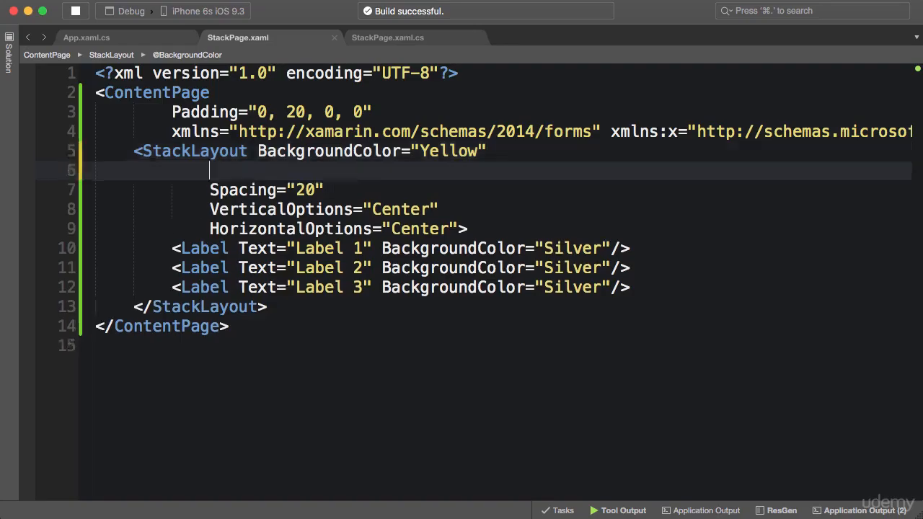
# - Give the StackLayout Padding="40" after trying "0, 40, 0, 0", then begin an Orientation attribute
pyautogui.write('Padding="40')
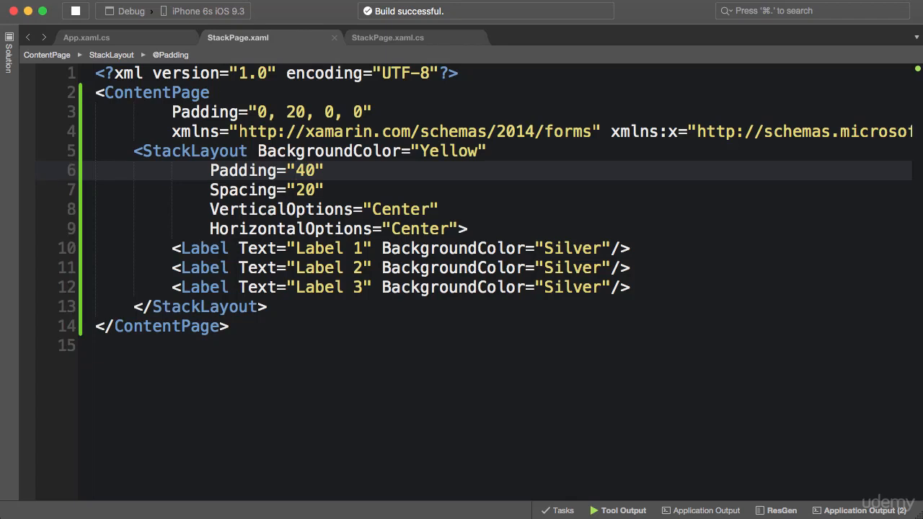
pyautogui.write('0,')
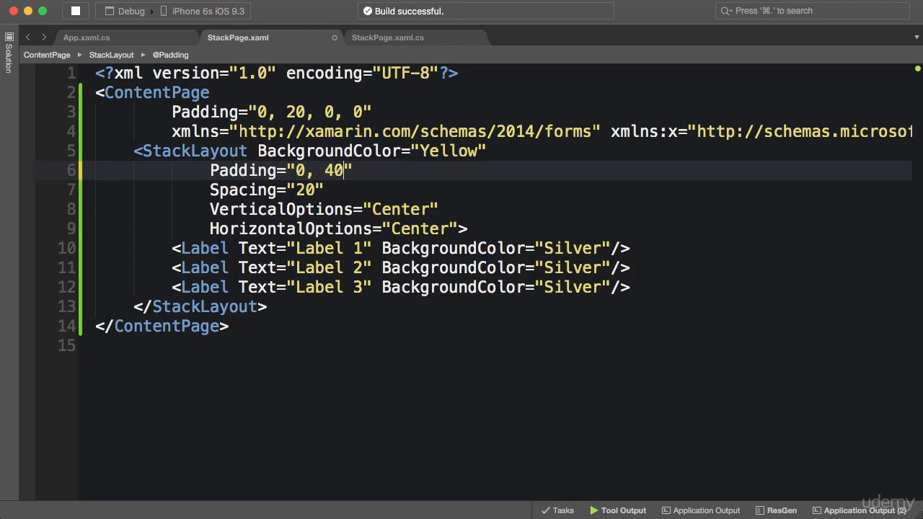
pyautogui.write(', 0, 0')
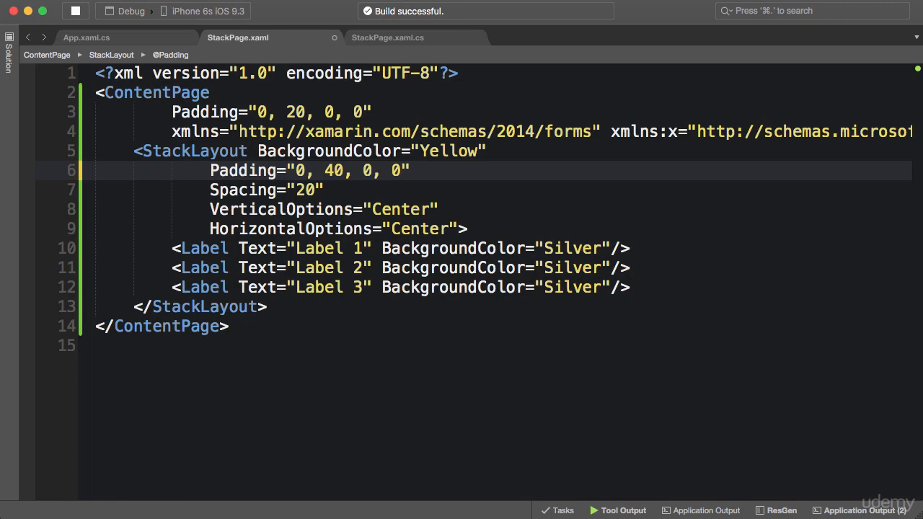
pyautogui.click(404, 170)
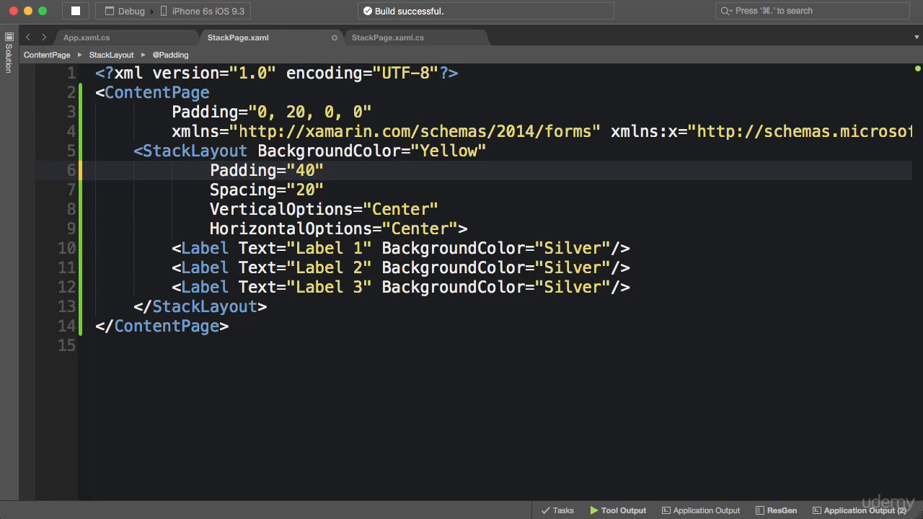
pyautogui.write('Orientation="')
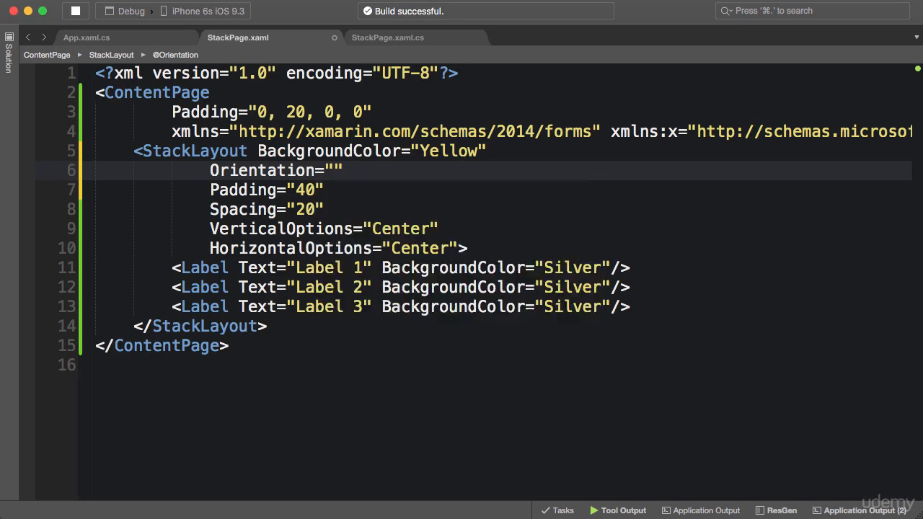
# - Set the outer StackLayout's Orientation to Horizontal and start a new element tag before Label 1
pyautogui.write('Horizontal')
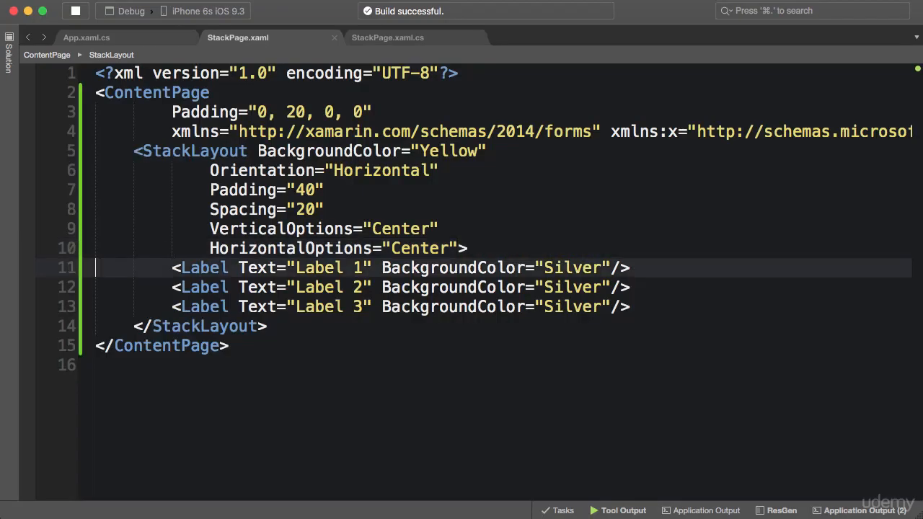
pyautogui.write('<Image')
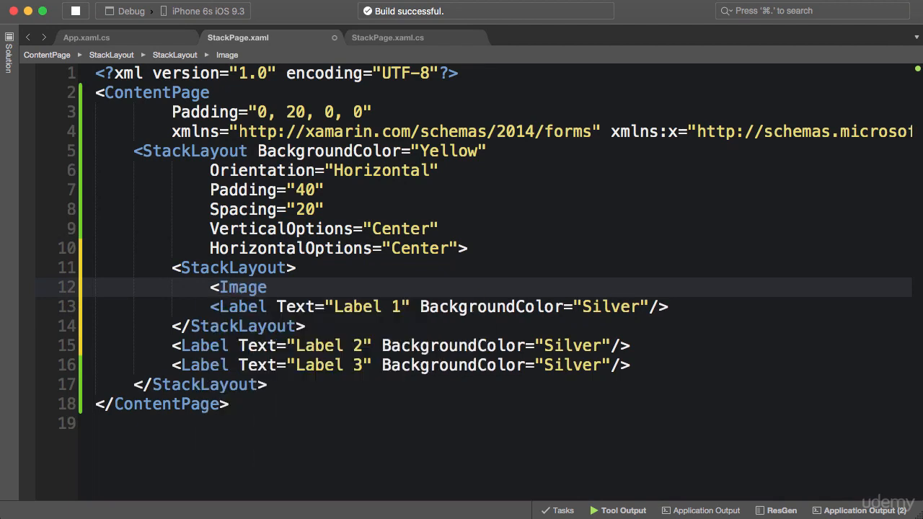
pyautogui.write('Source=""')
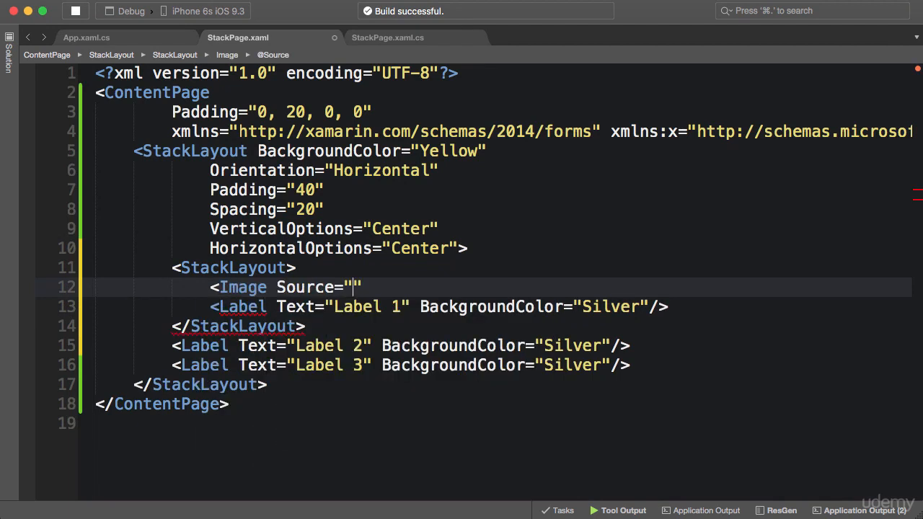
pyautogui.write('http:')
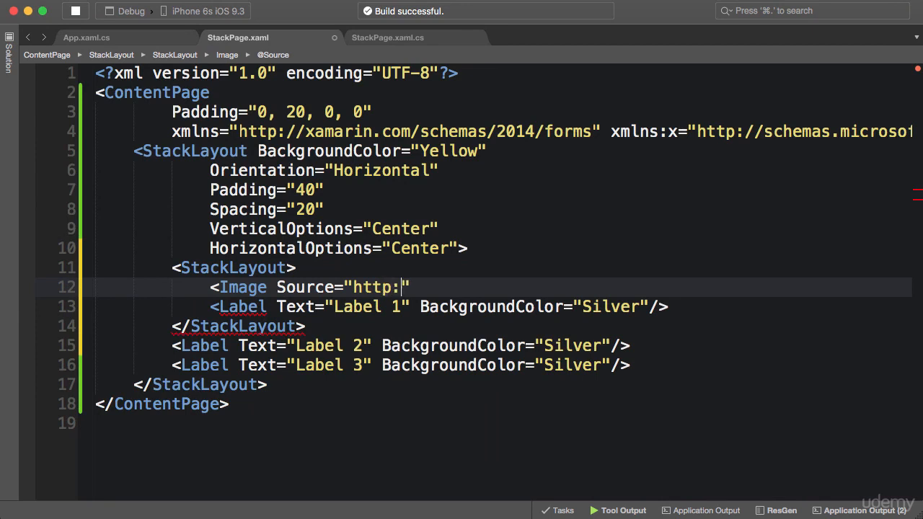
pyautogui.write('//')
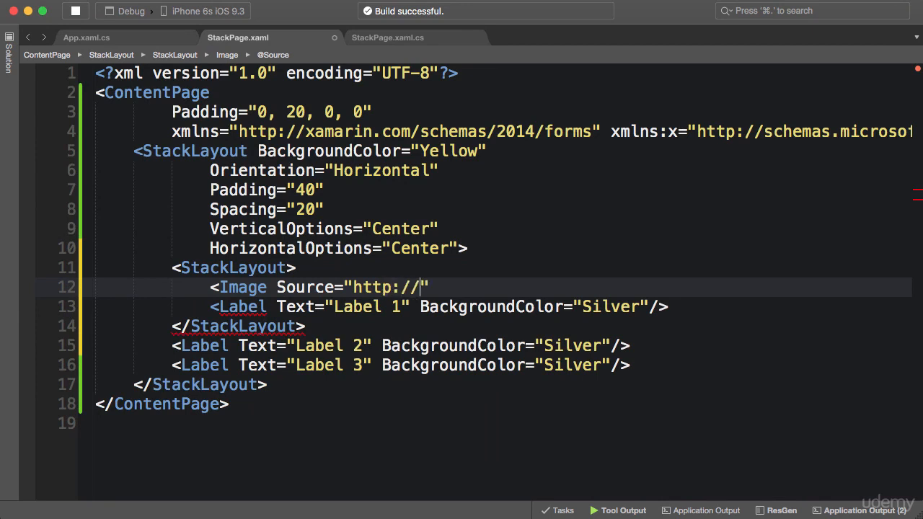
pyautogui.write('placehold.i')
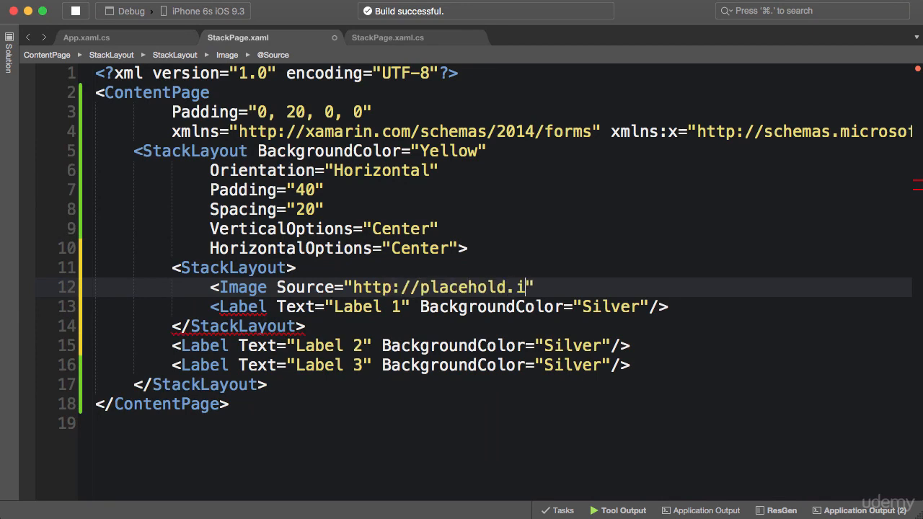
pyautogui.write('t/100')
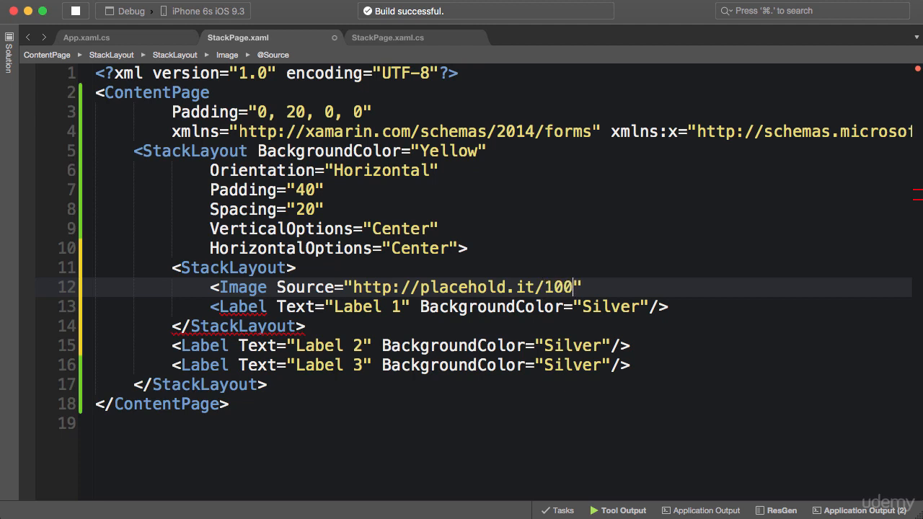
pyautogui.write('x100" />')
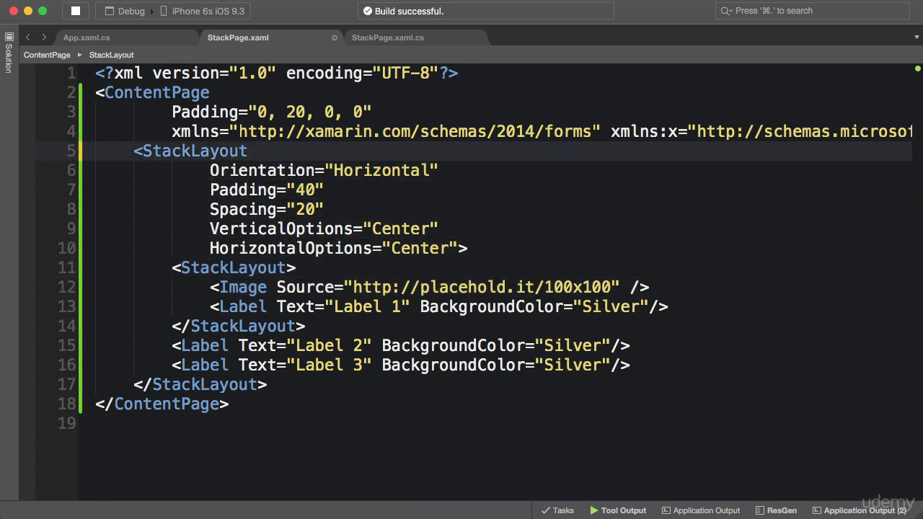
# - Delete the BackgroundColor="Silver" attribute from the Label elements
pyautogui.doubleClick(494, 307)
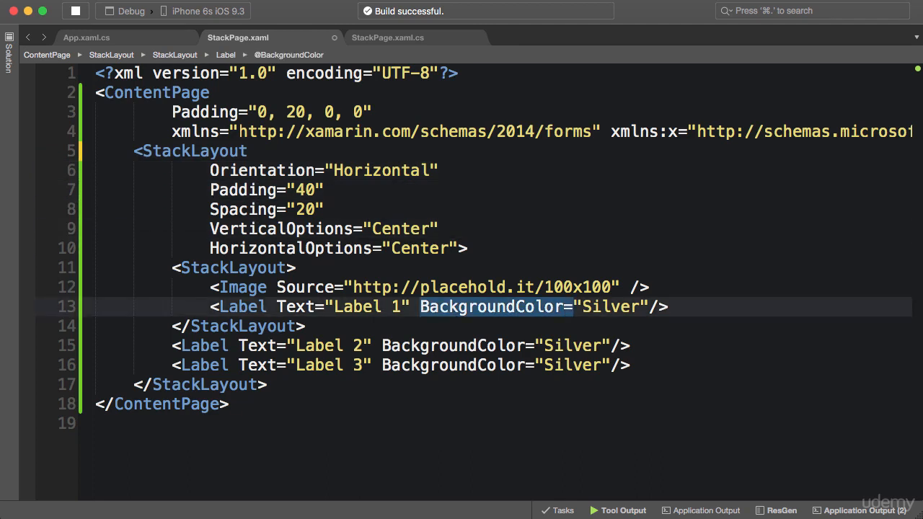
pyautogui.press('delete')
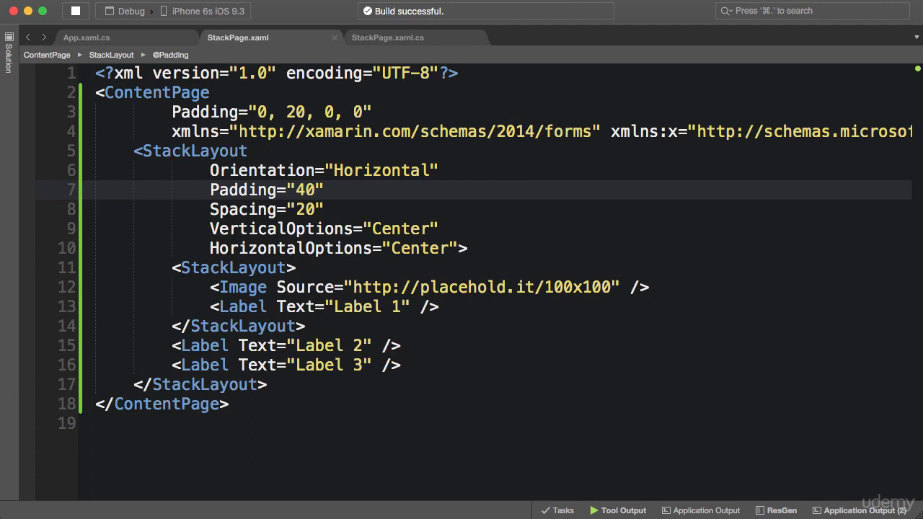
pyautogui.click(325, 190)
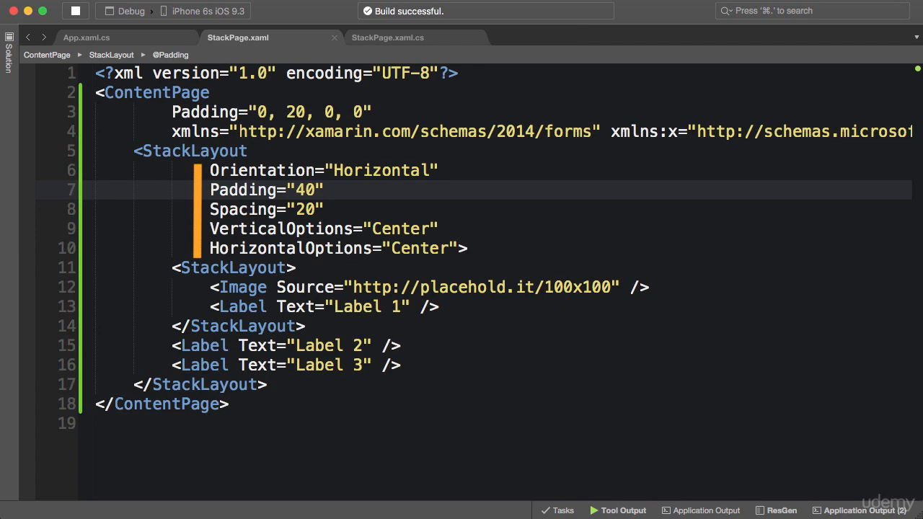
pyautogui.click(325, 190)
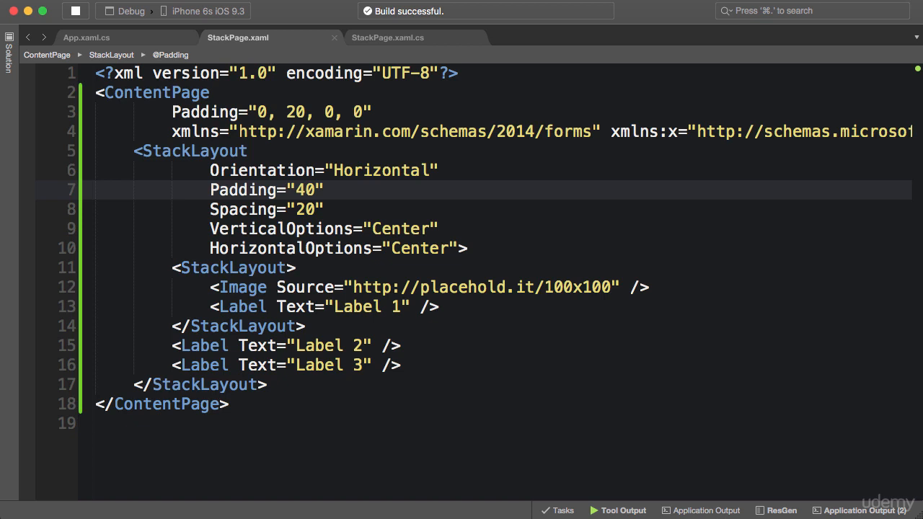
pyautogui.click(325, 190)
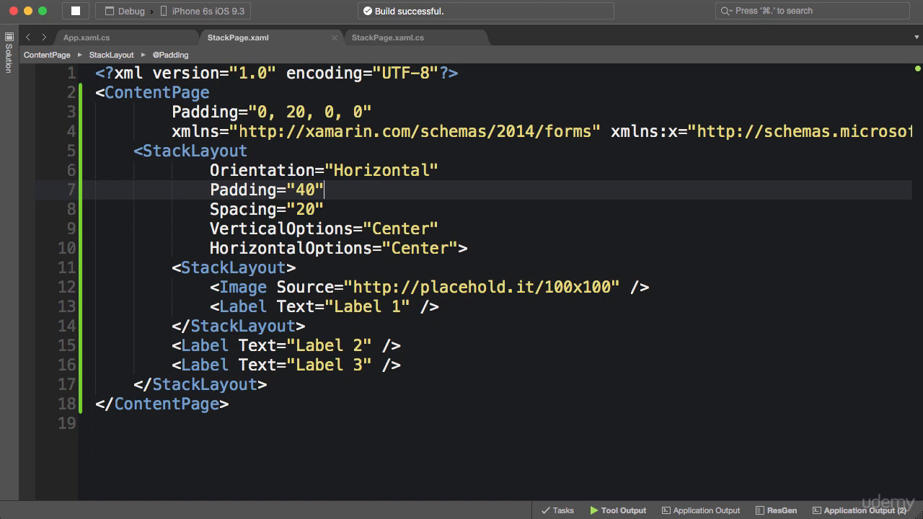